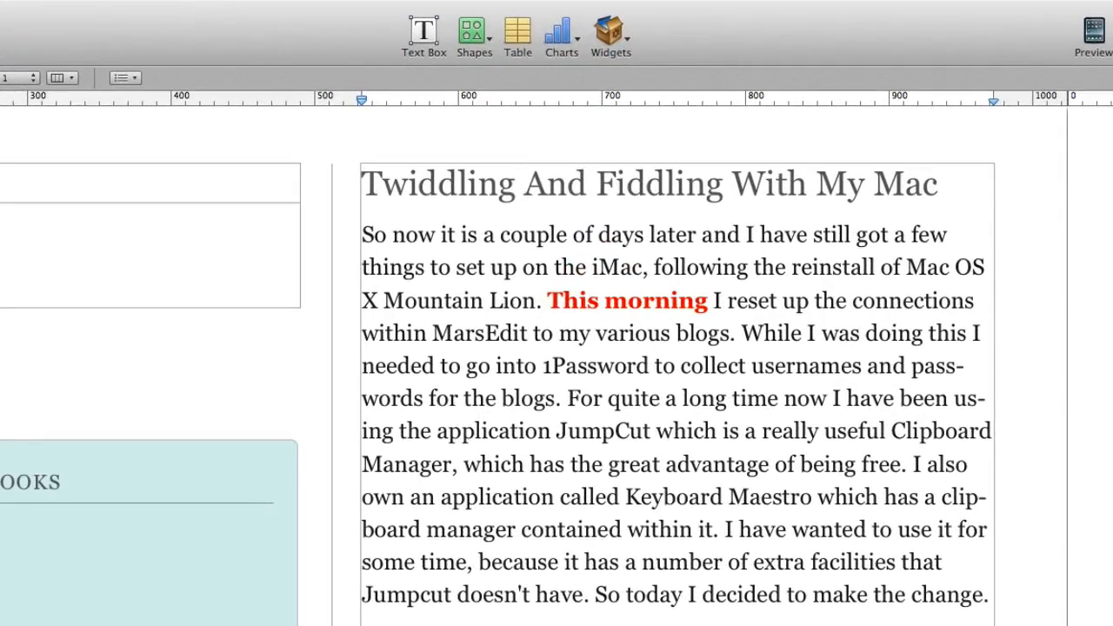
Insert a teal circle shape and move it into the article's first paragraph so text wraps around it.
click(473, 35)
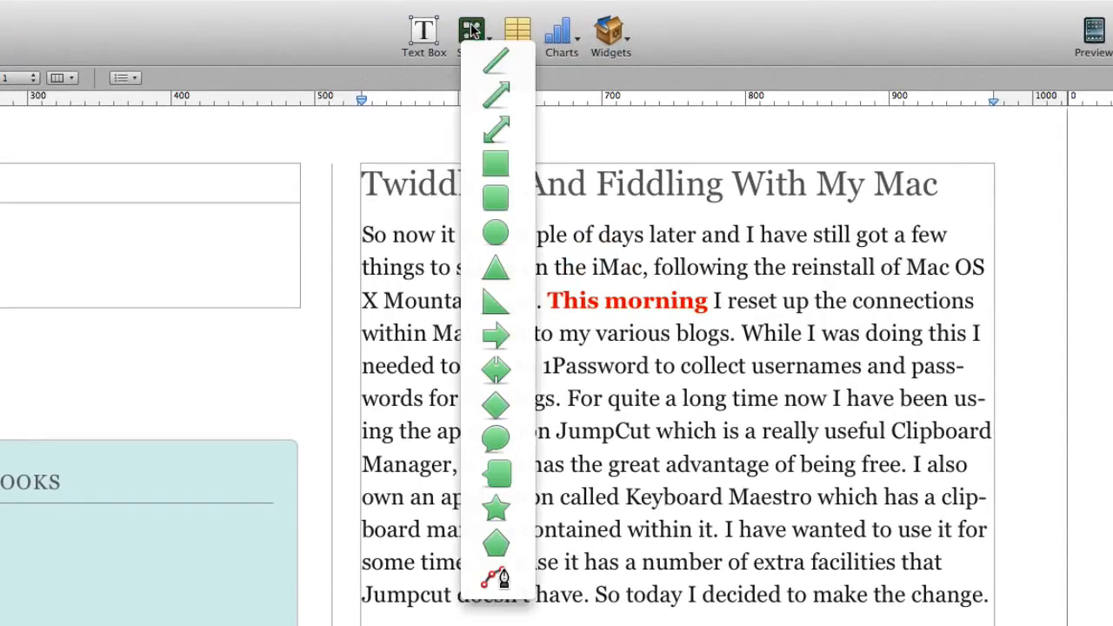
click(473, 31)
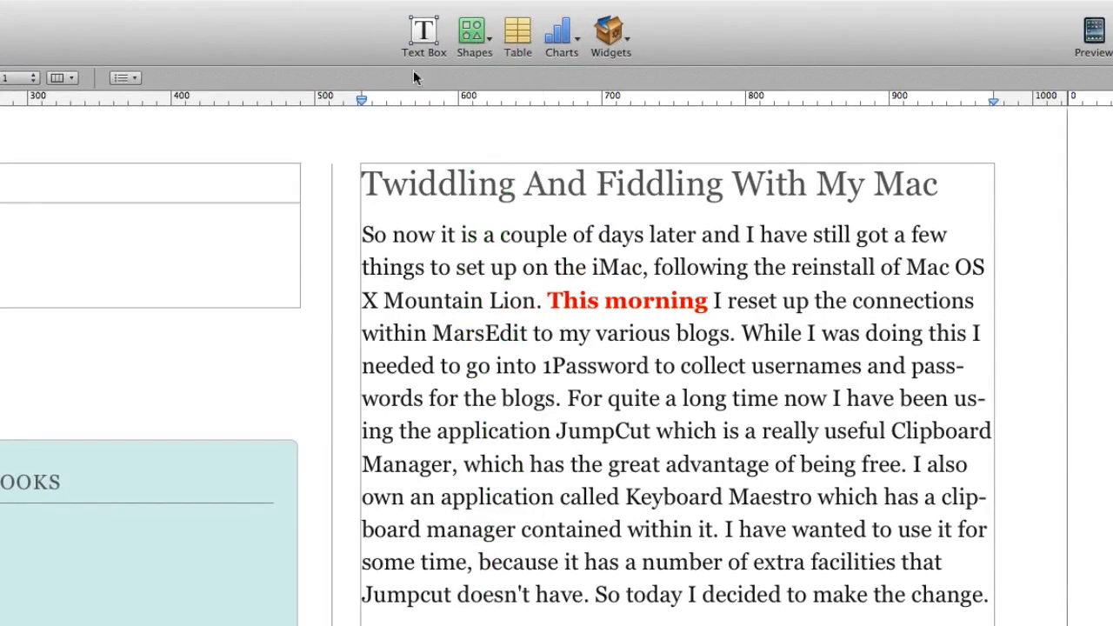
mouse_move(337, 80)
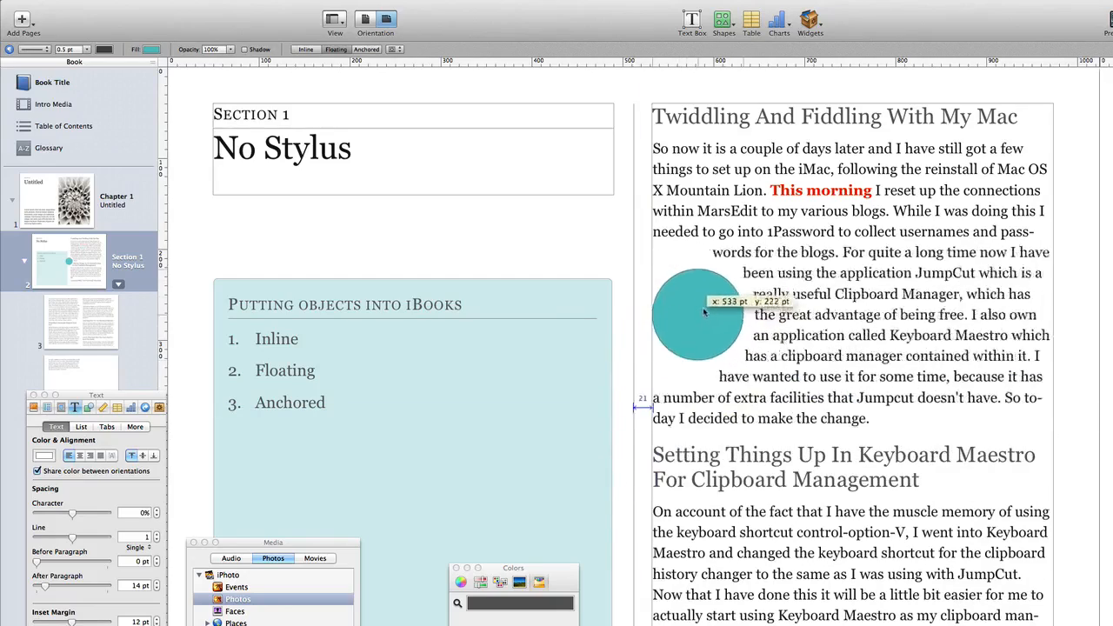
drag(699, 315, 710, 287)
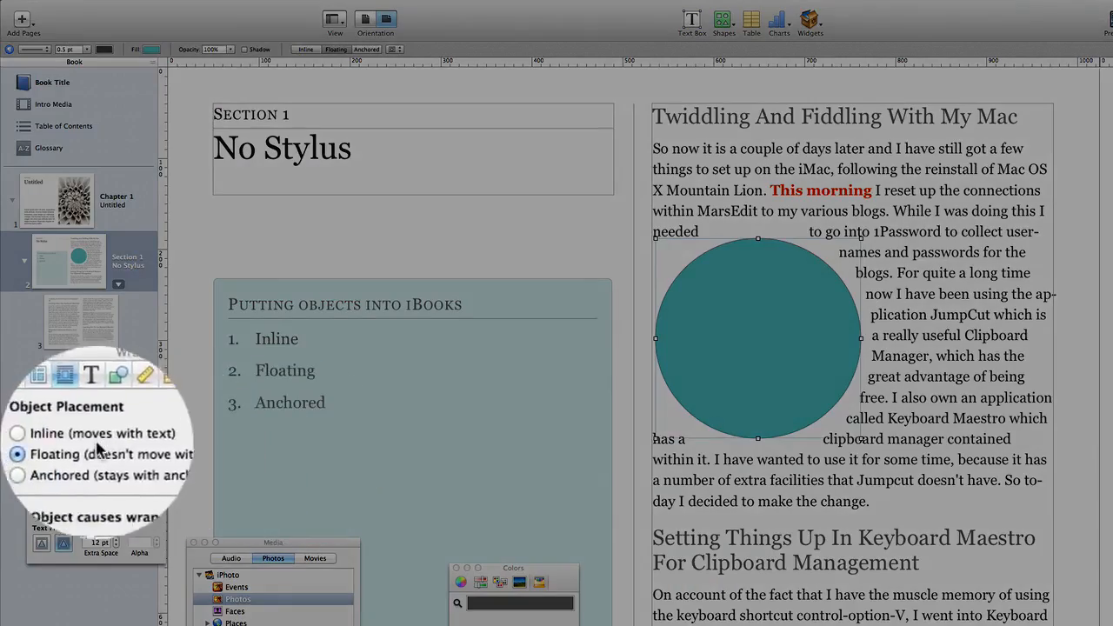
Set the circle's Object Placement to Inline so it follows the paragraph onto the next page.
click(18, 433)
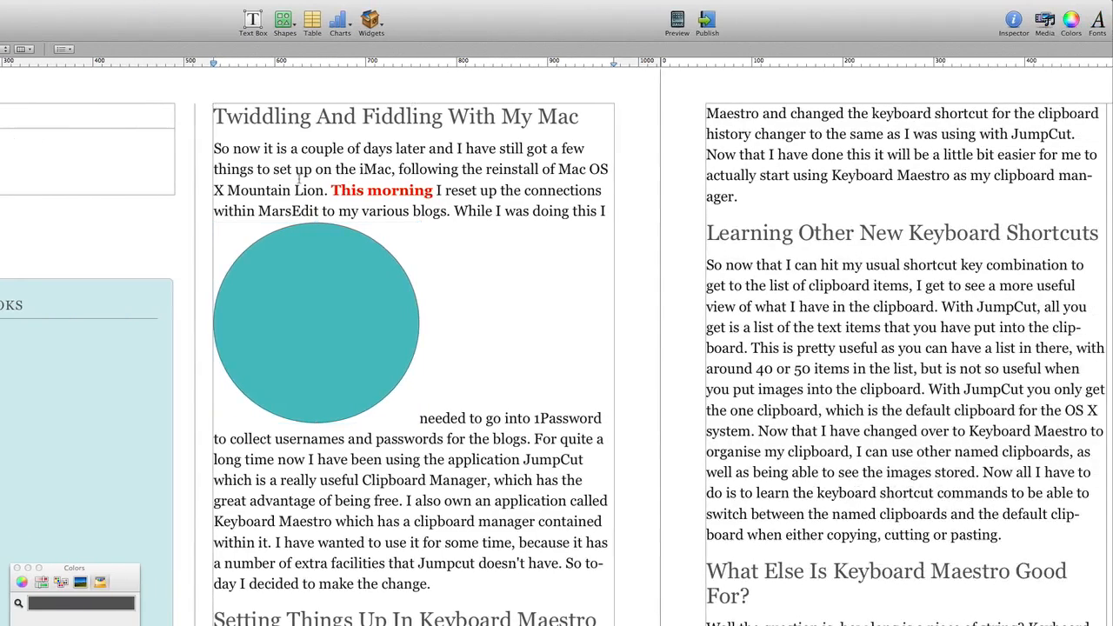
scroll(down, 3)
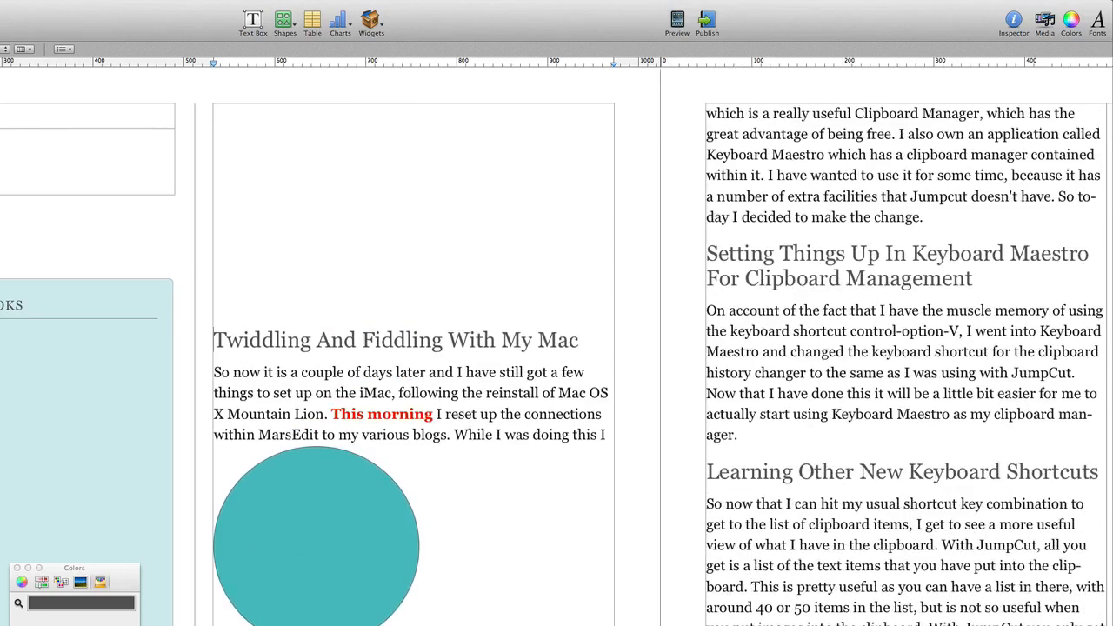
scroll(down, 3)
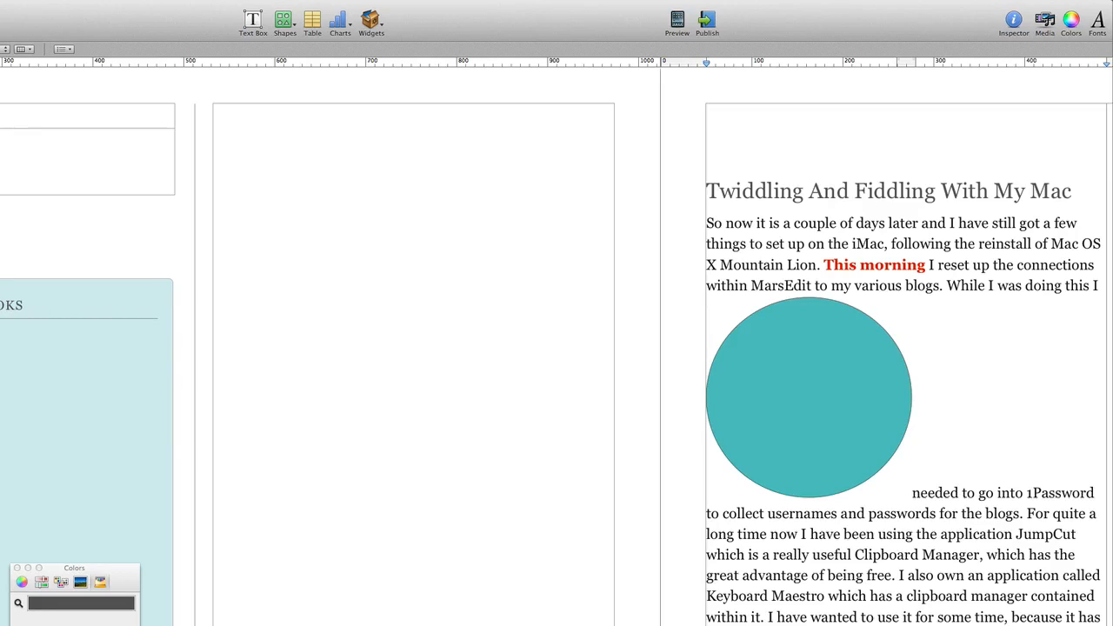
mouse_move(908, 376)
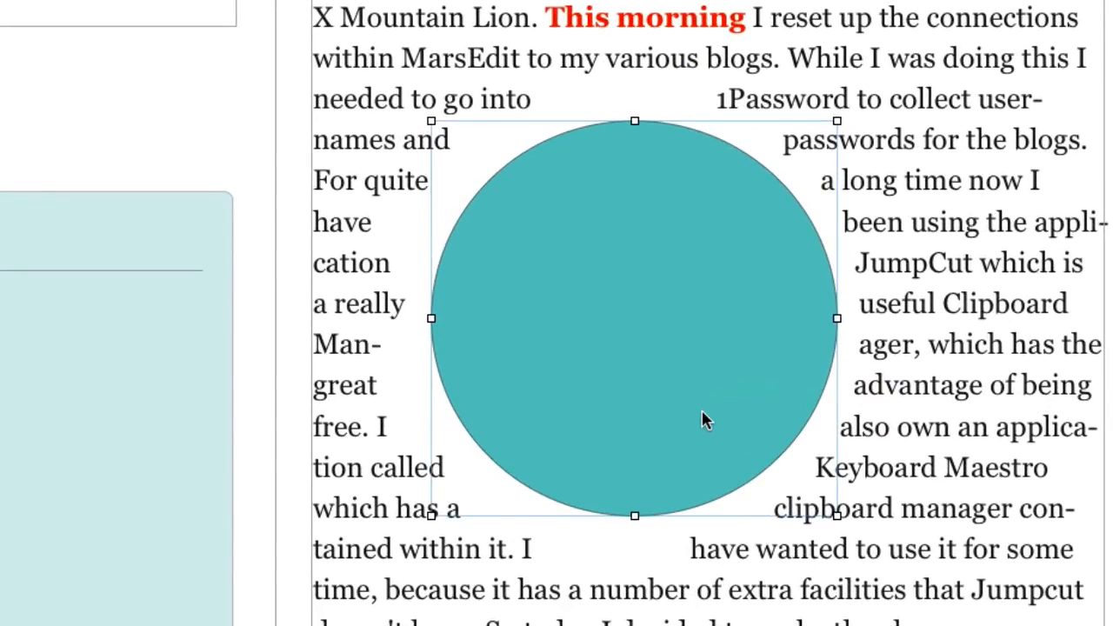
mouse_move(609, 356)
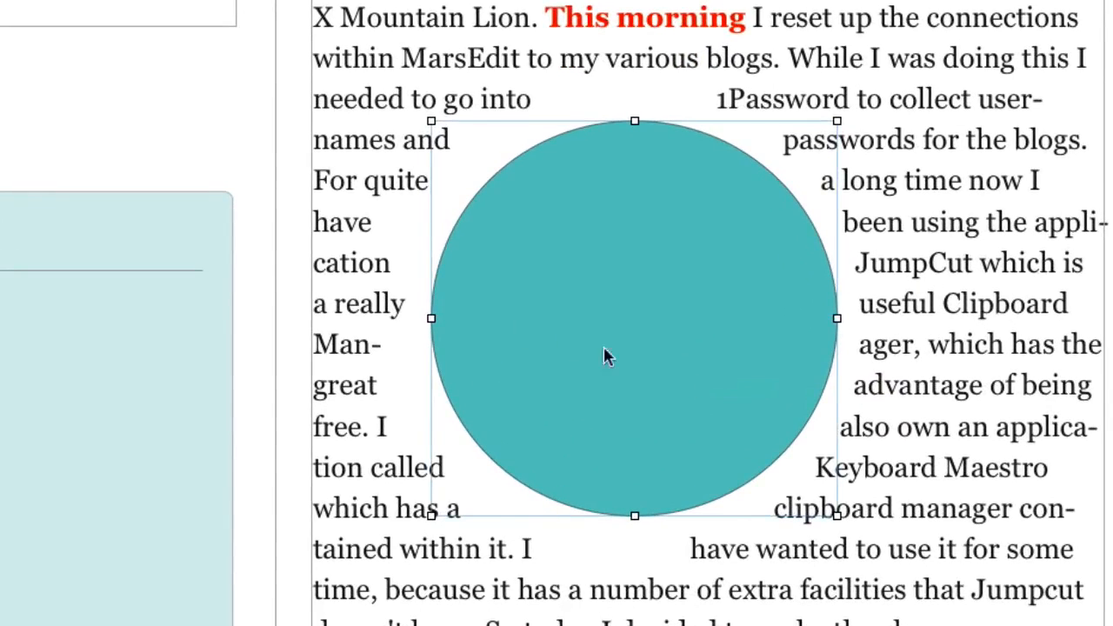
mouse_move(995, 170)
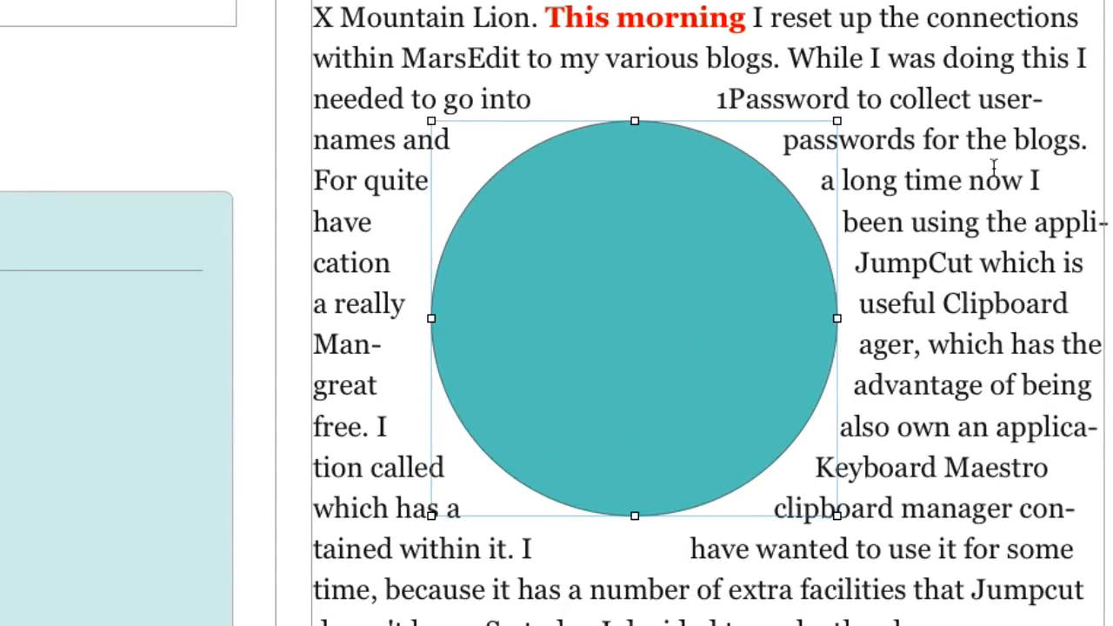
mouse_move(920, 131)
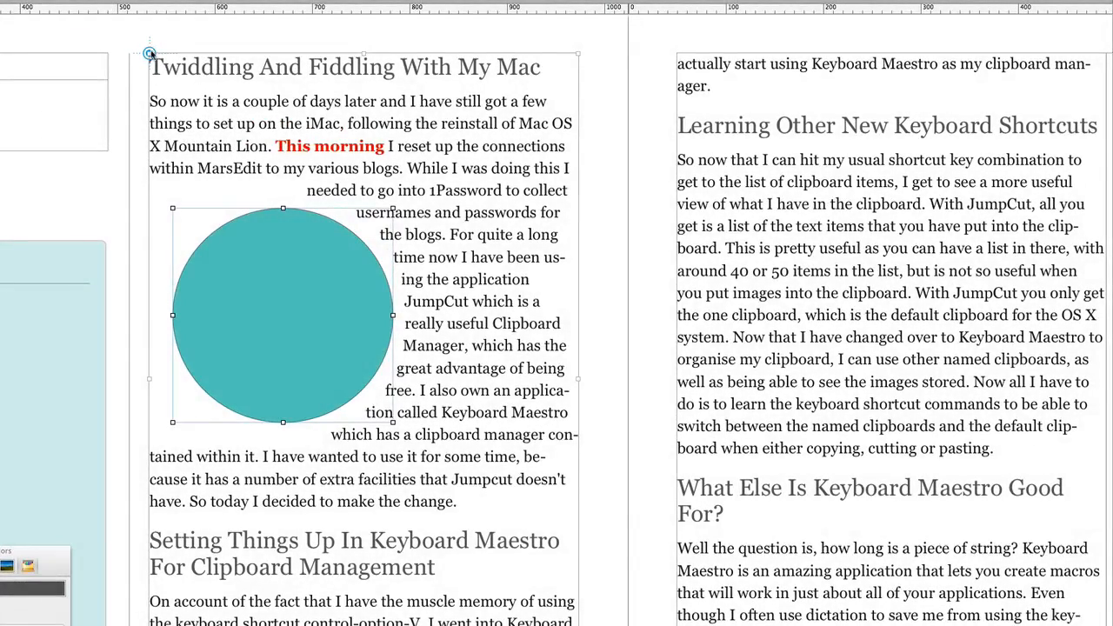
mouse_move(277, 135)
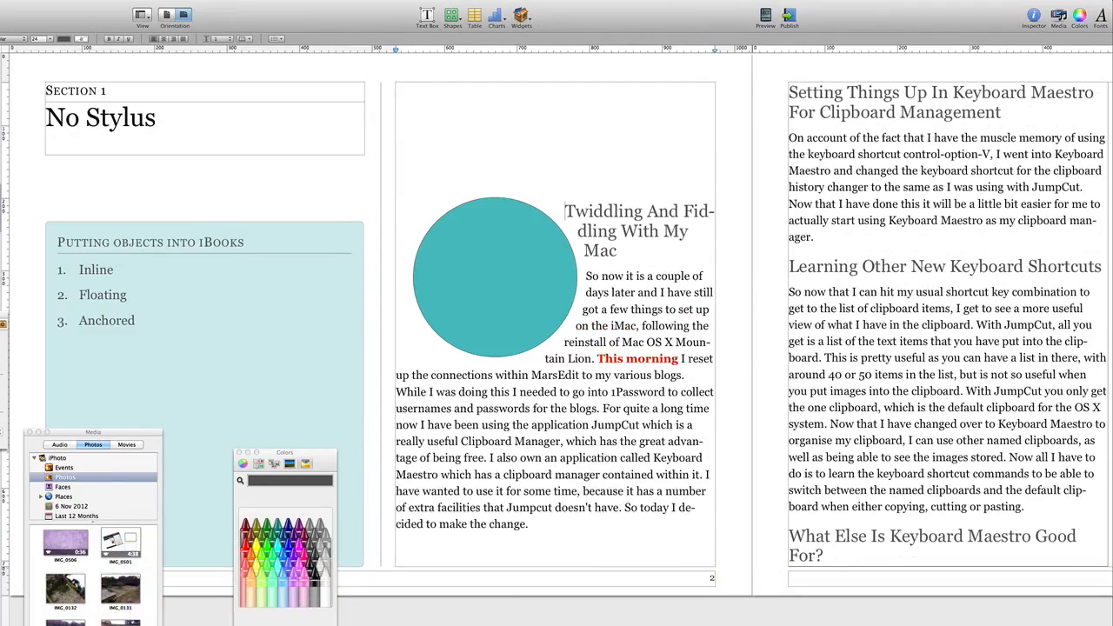
Scroll down the article to check how the text flows below the repositioned circle.
scroll(down, 3)
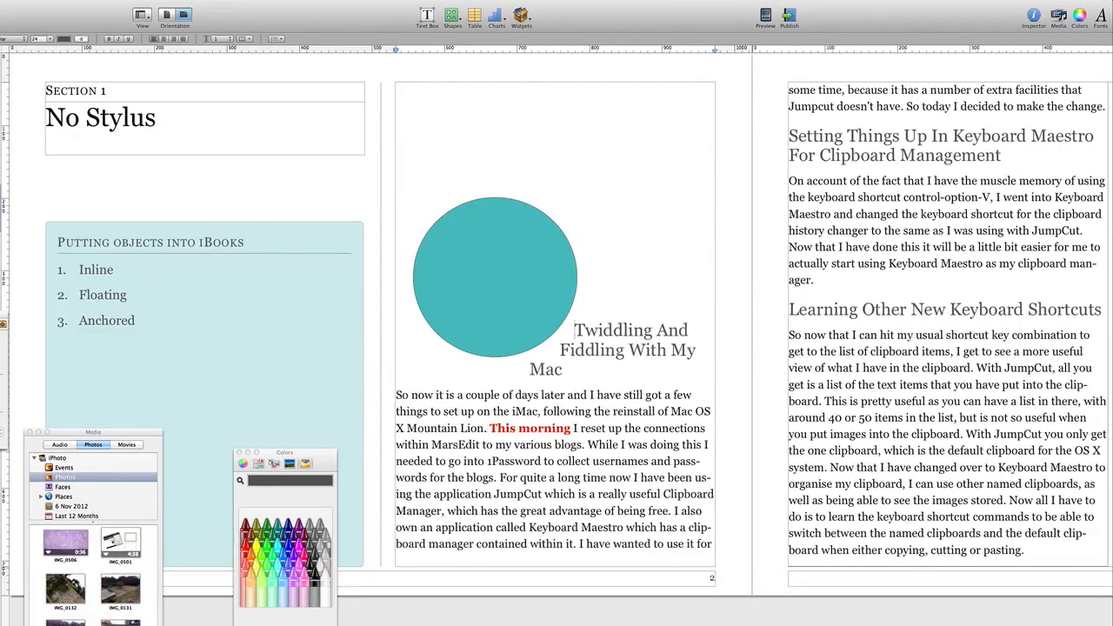
scroll(down, 3)
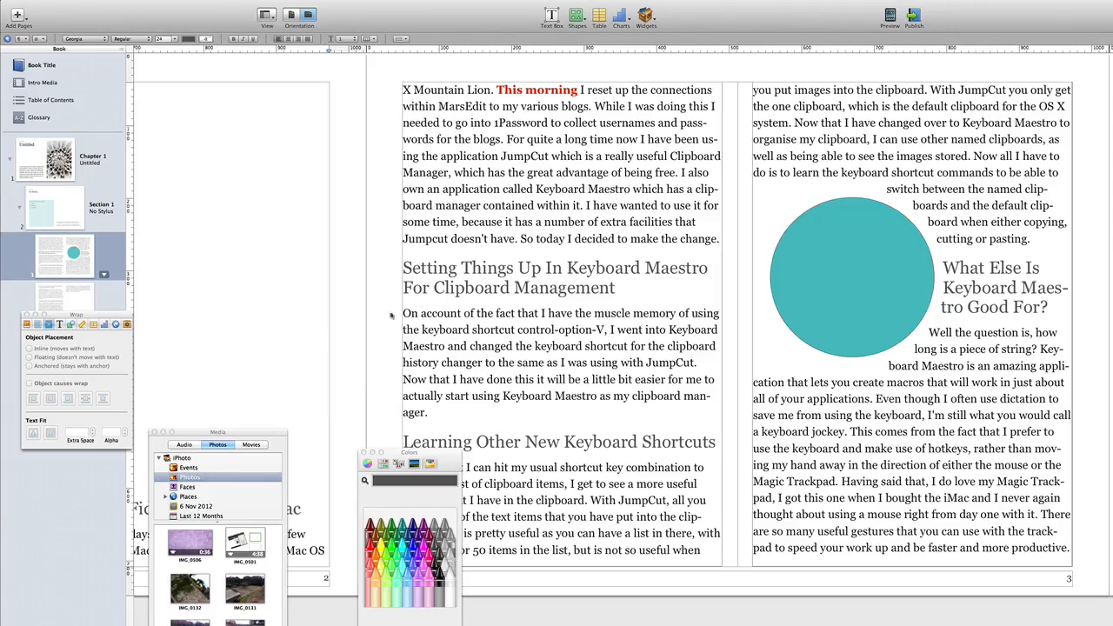
Select the anchored teal circle sitting beside the 'What Else Is Keyboard Maestro Good For?' heading.
click(852, 276)
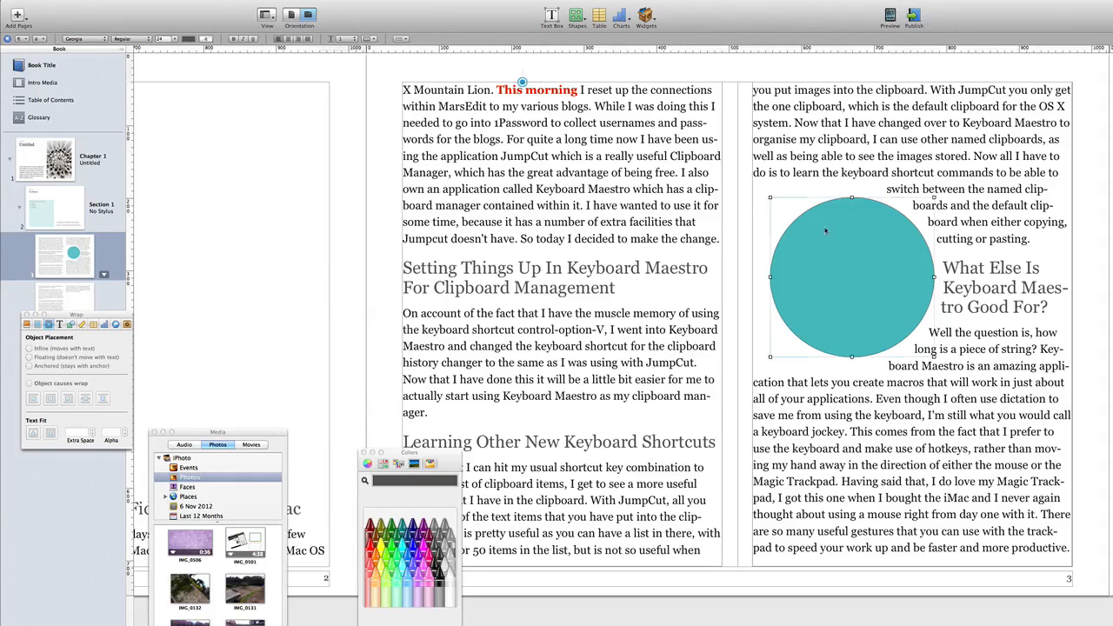